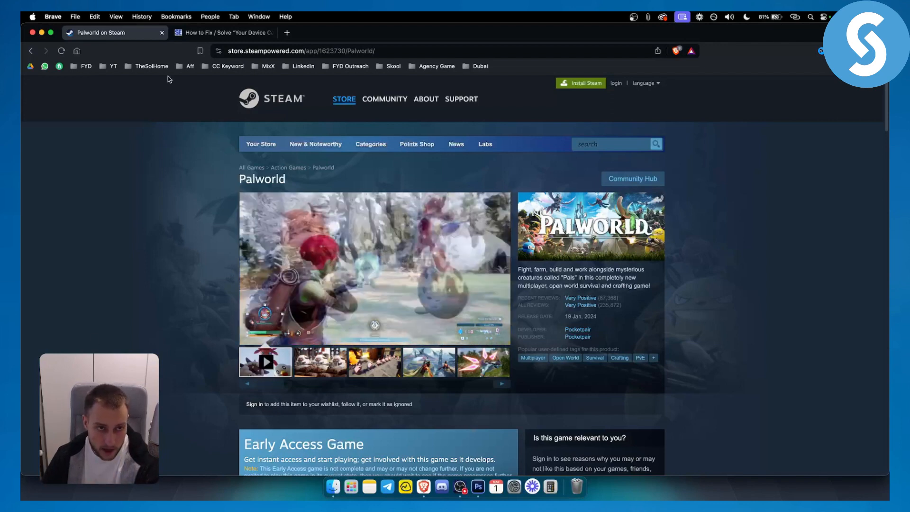
Switch from Palworld's Steam page to the 'How to Fix / Solve' multiplayer hosting error article
left_click(222, 33)
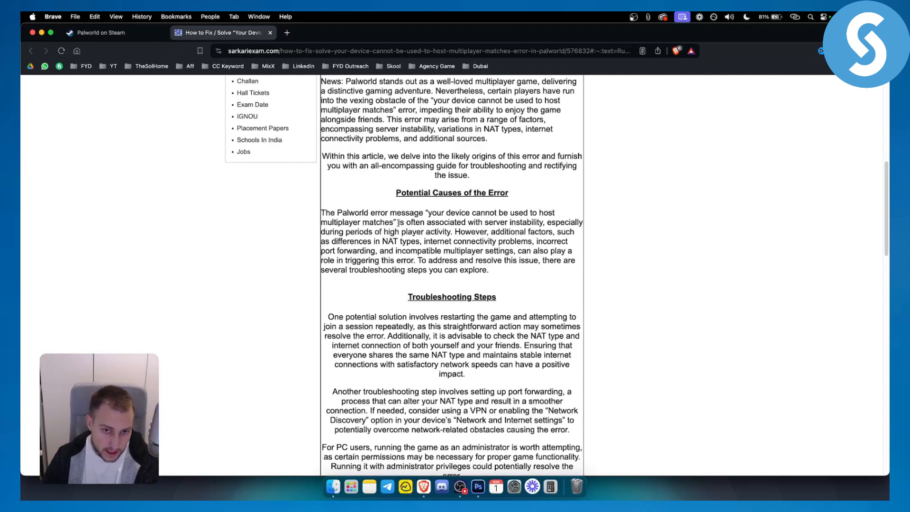
left_click_drag(456, 222, 543, 222)
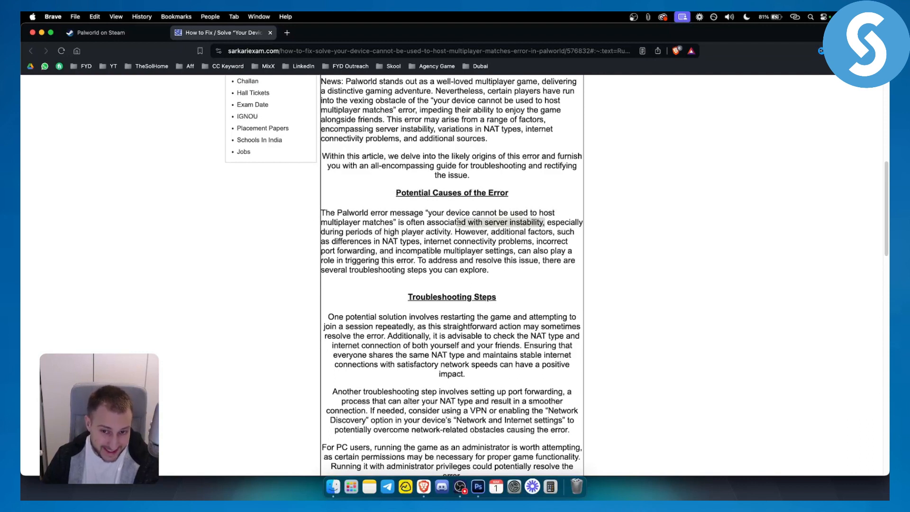
left_click(505, 222)
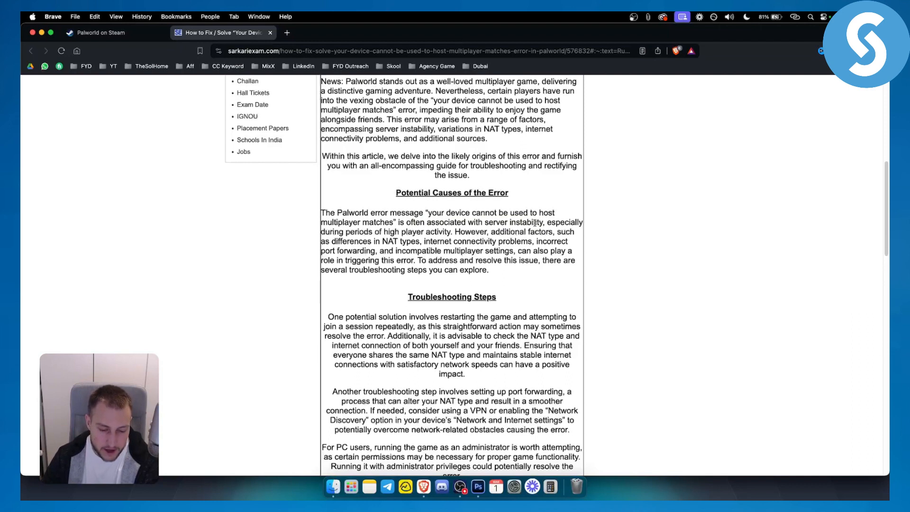
left_click_drag(547, 222, 396, 232)
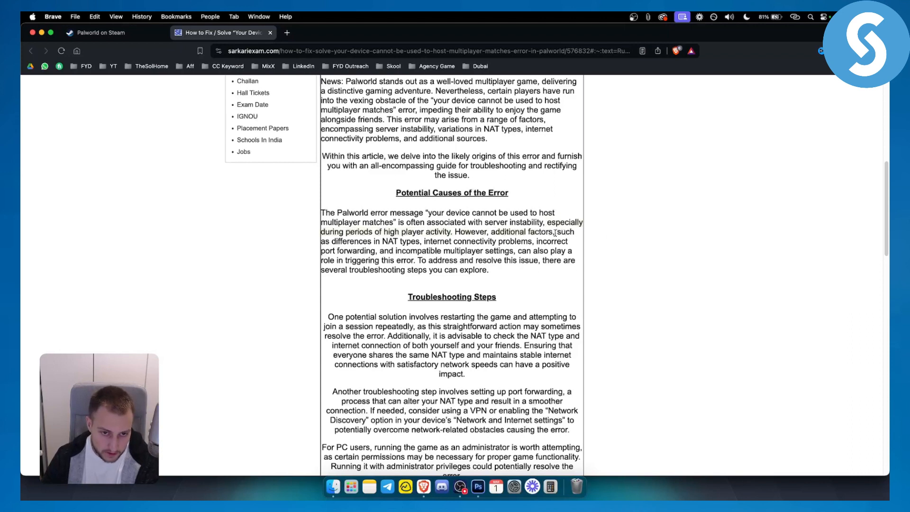
double_click(397, 241)
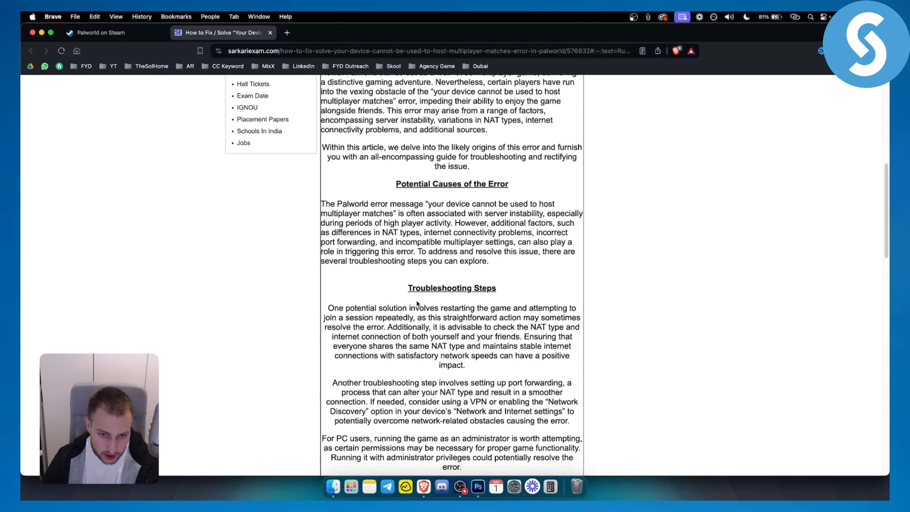
left_click_drag(408, 308, 517, 308)
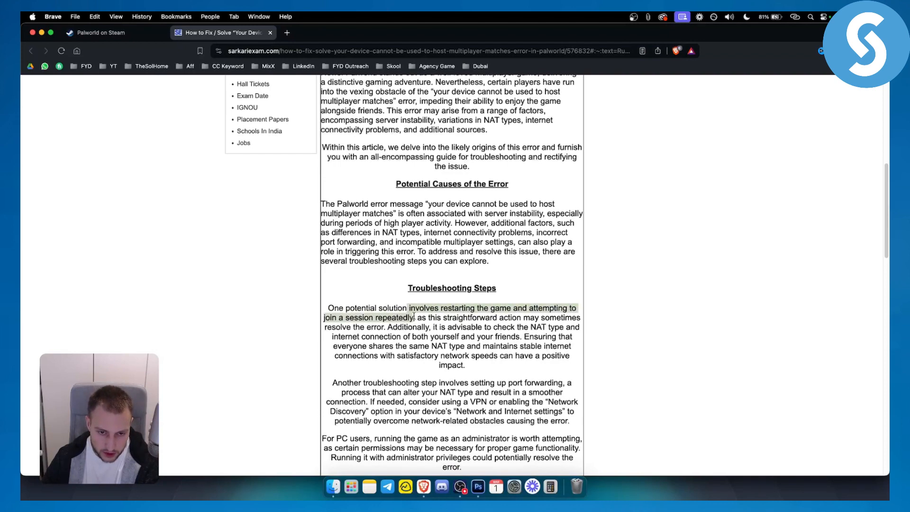
left_click_drag(389, 326, 546, 327)
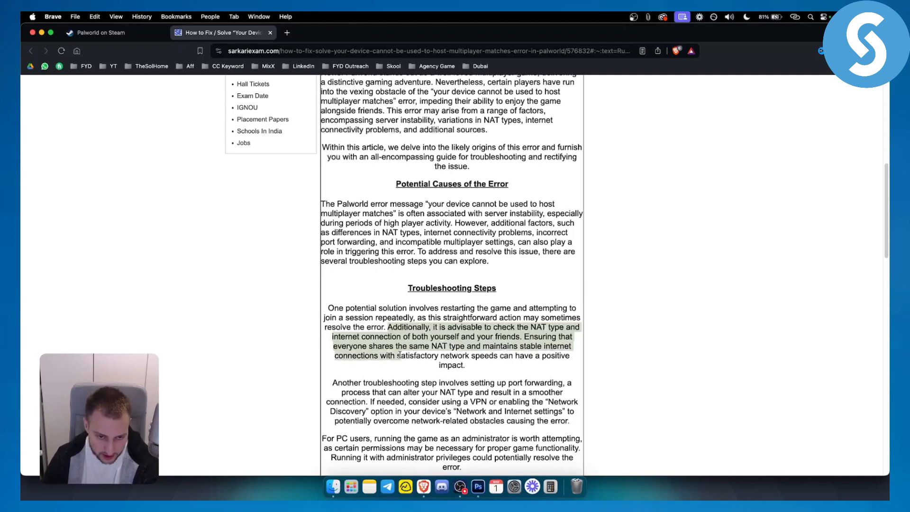
scroll("down", 3)
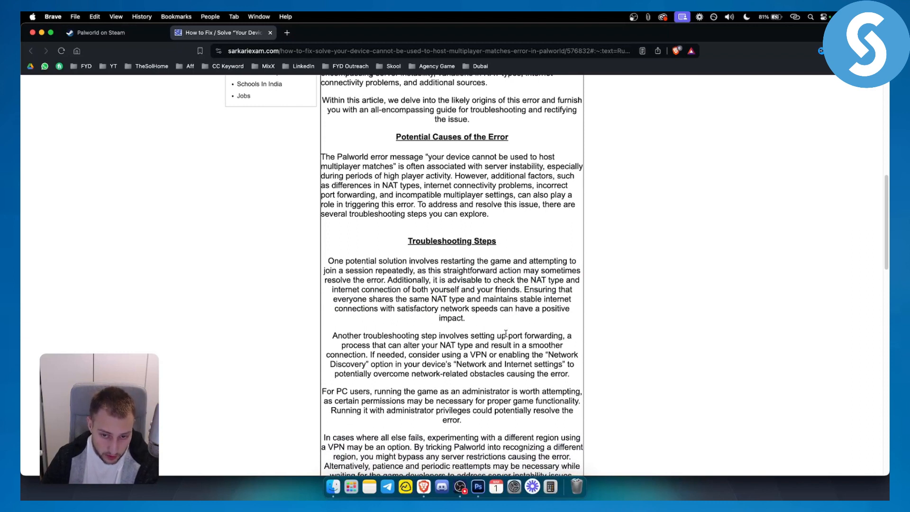
left_click_drag(506, 335, 455, 345)
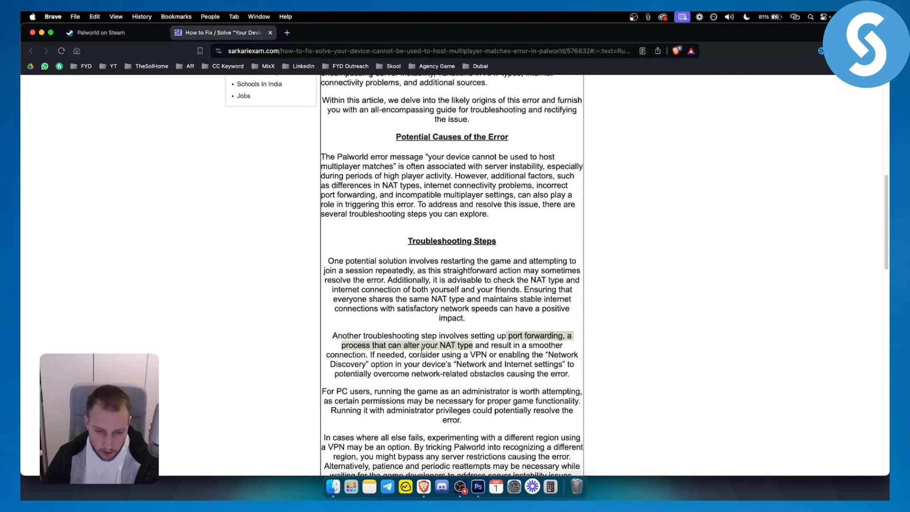
scroll("down", 3)
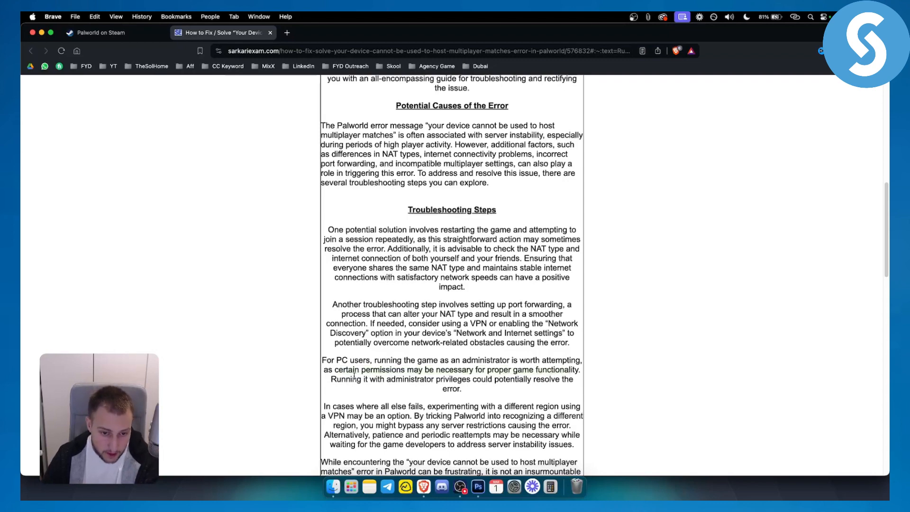
scroll("down", 3)
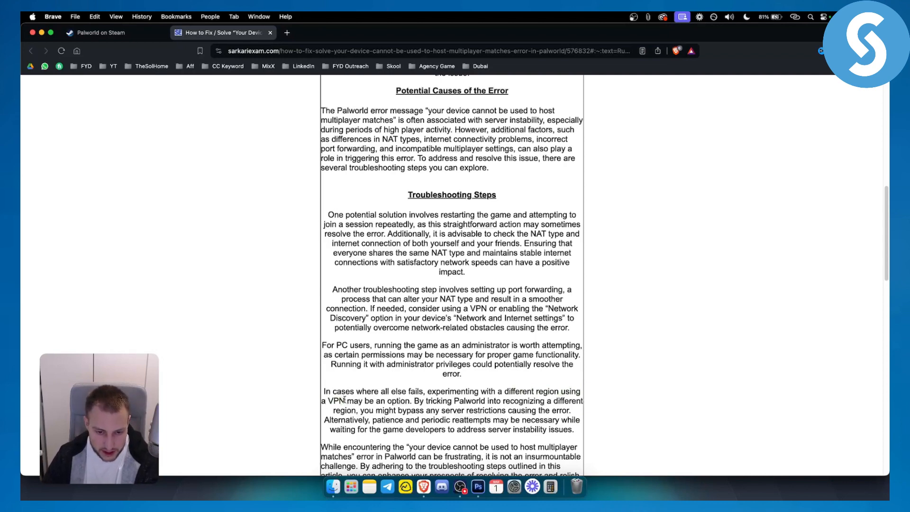
scroll("down", 3)
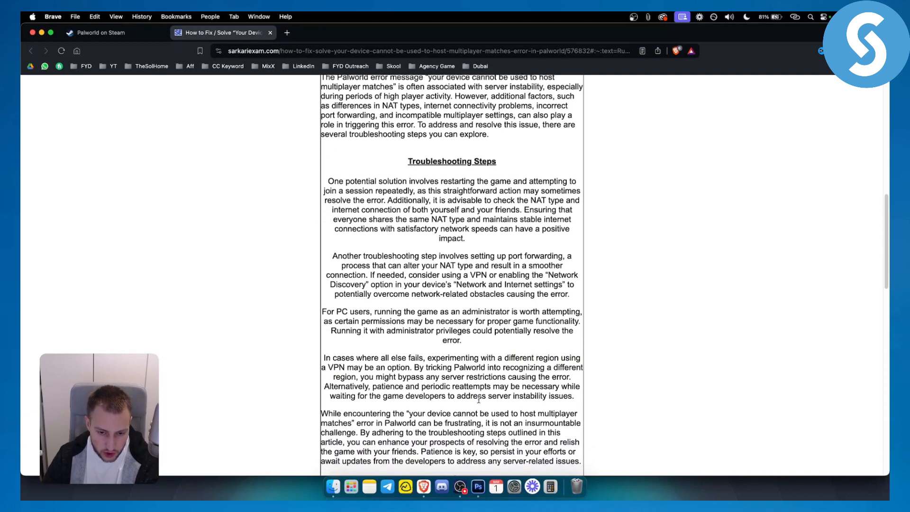
scroll("down", 3)
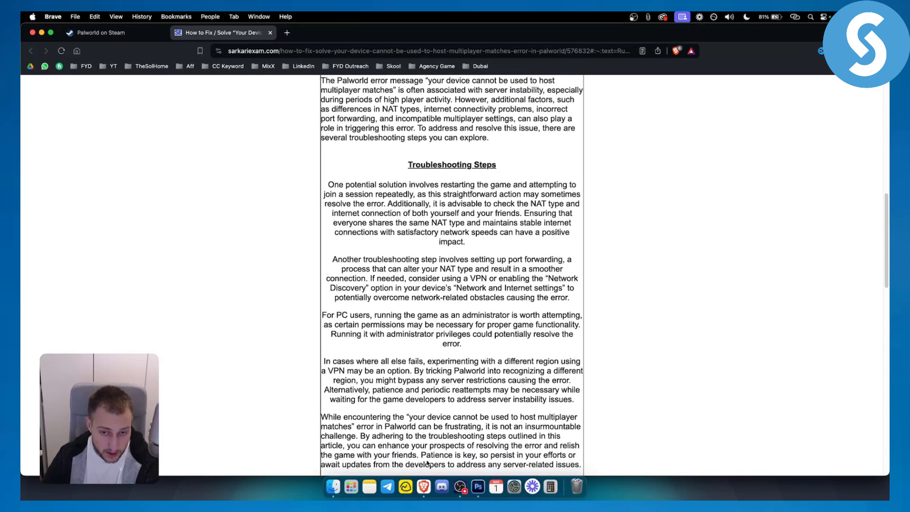
mouse_move(473, 325)
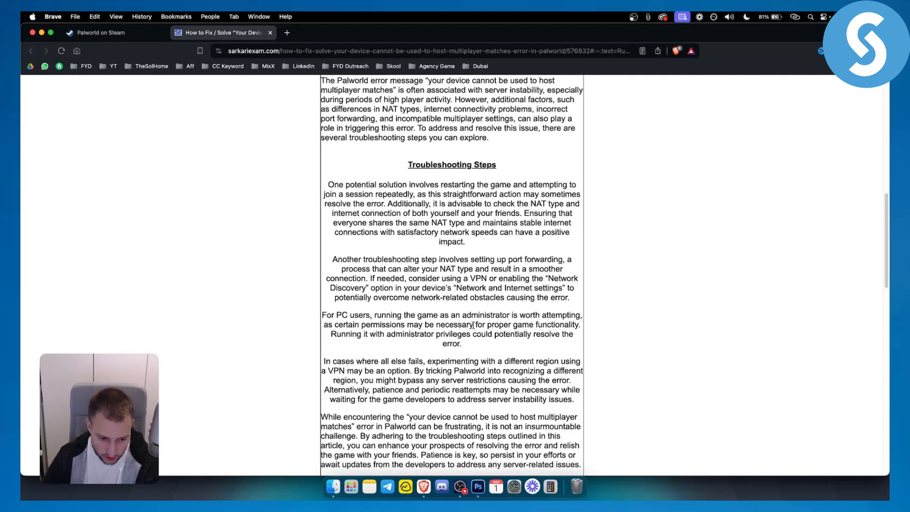